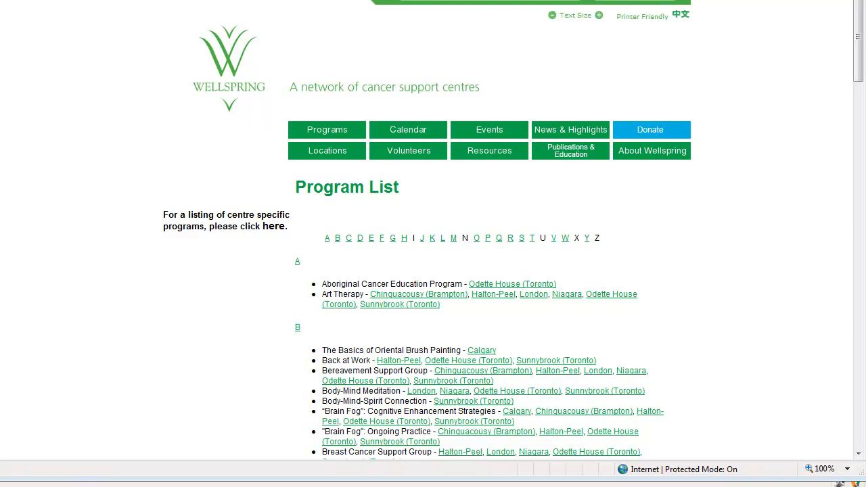
Enter the admin credentials, choose the Backend interface and submit the login
{"action": "type", "text": "stwadmin"}
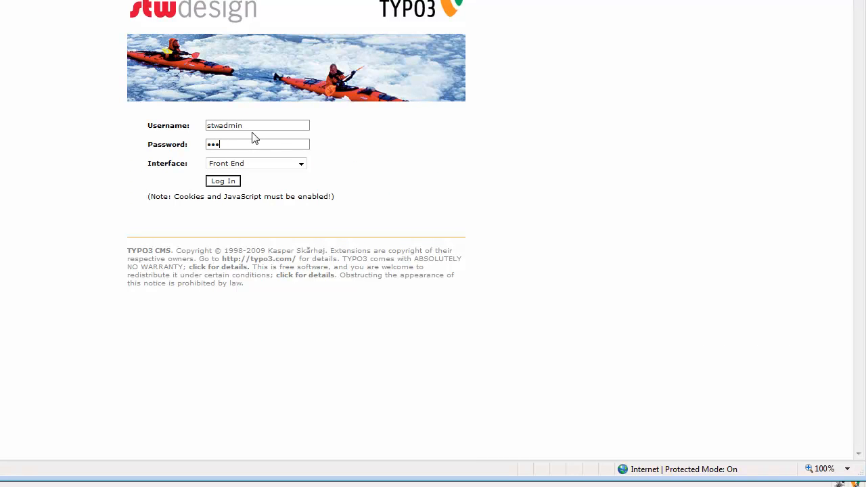
{"action": "left_click", "coordinate": [255, 163]}
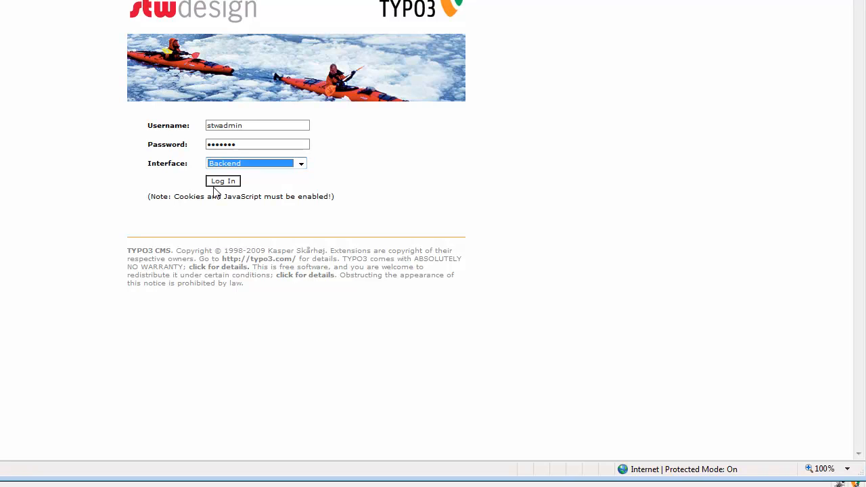
{"action": "left_click", "coordinate": [223, 181]}
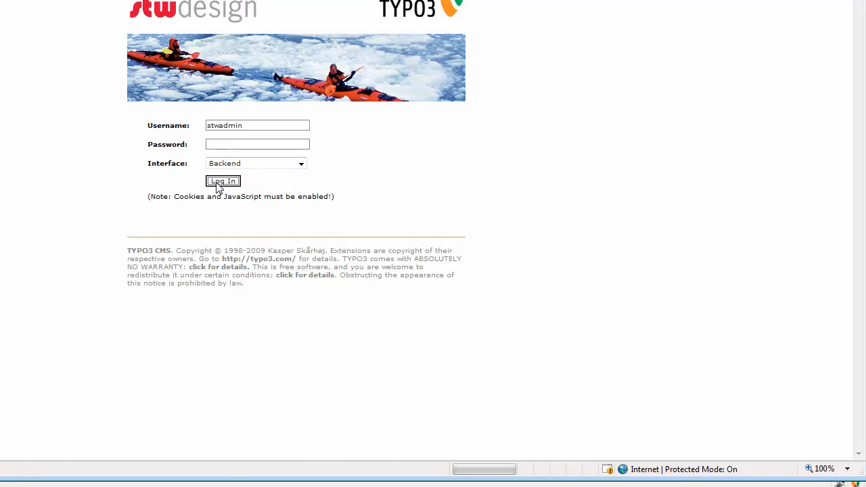
{"action": "left_click", "coordinate": [223, 181]}
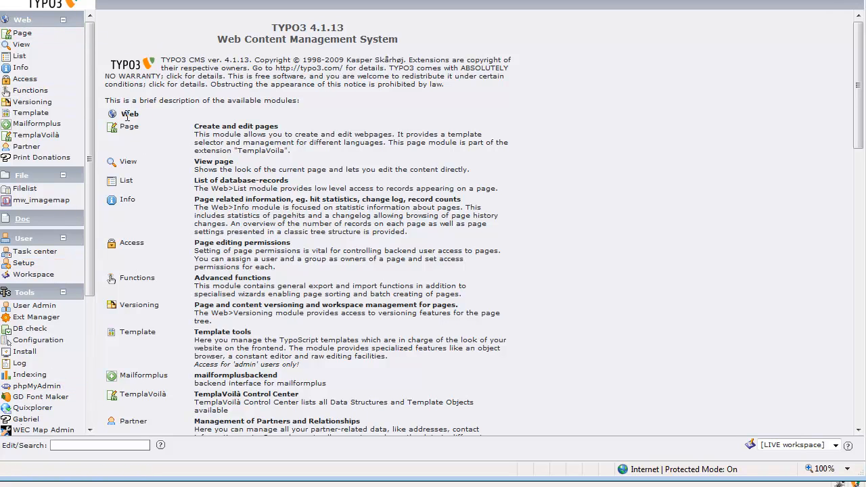
{"action": "mouse_move", "coordinate": [23, 33]}
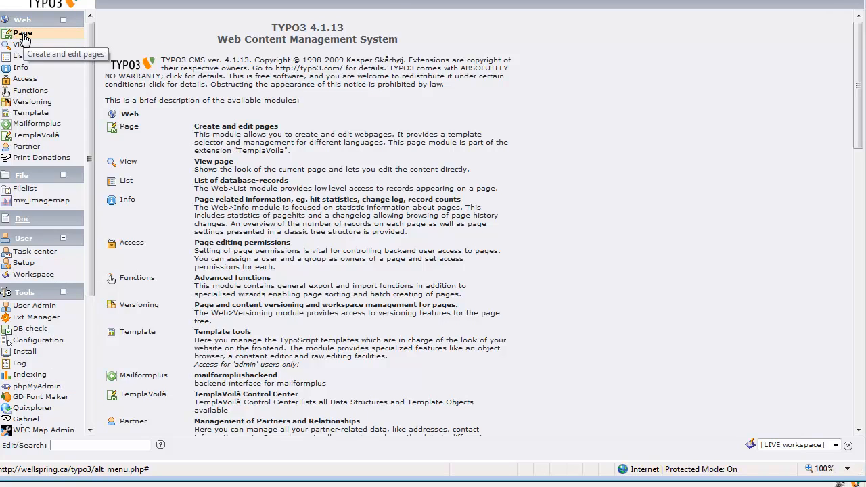
Show the Web > Page module and review the full Wellspring page tree
{"action": "left_click", "coordinate": [22, 33]}
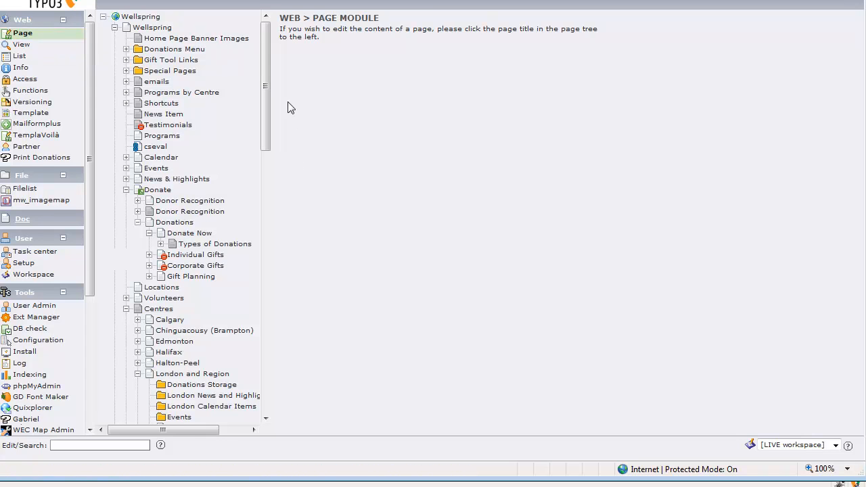
{"action": "mouse_move", "coordinate": [222, 191]}
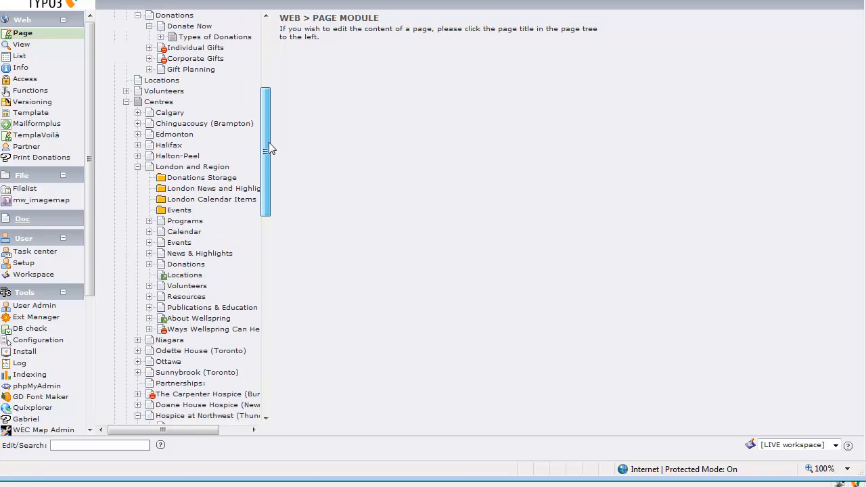
{"action": "scroll", "scroll_direction": "down", "scroll_amount": 3}
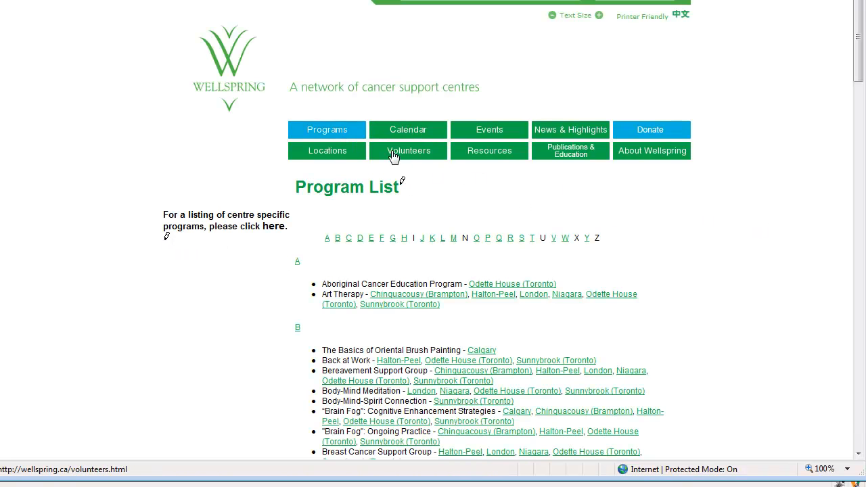
View the Program List page on the live site with its front-end edit pencils
{"action": "left_click", "coordinate": [489, 151]}
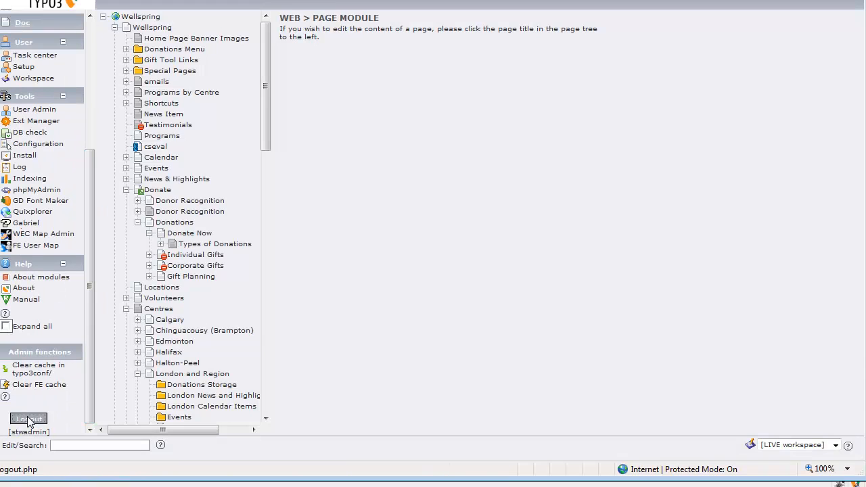
Log out the administrator and sign in as user 'sample' with the Backend interface
{"action": "left_click", "coordinate": [28, 419]}
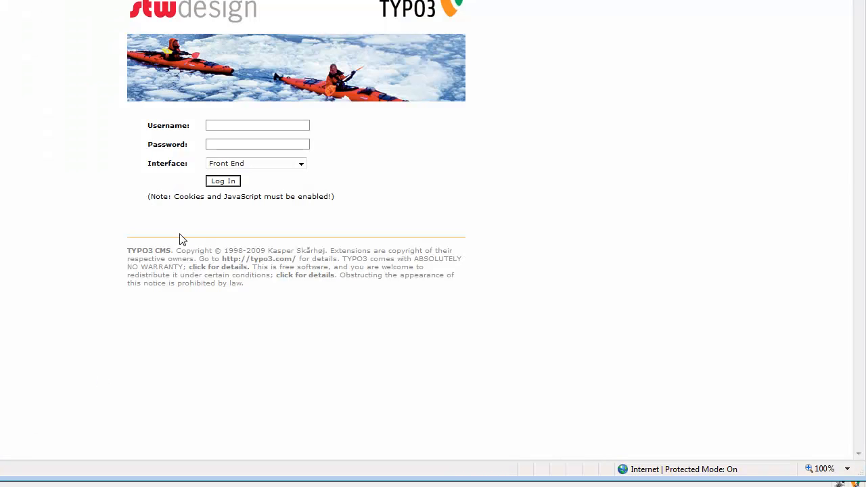
{"action": "type", "text": "sample"}
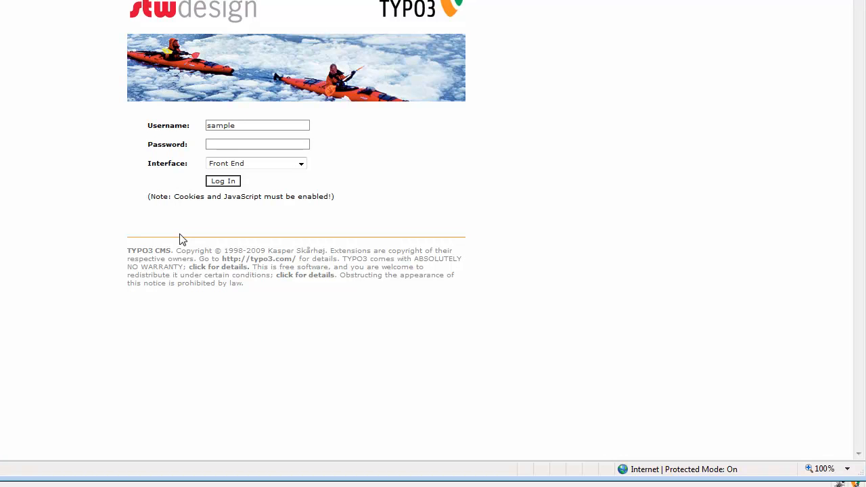
{"action": "type", "text": "password"}
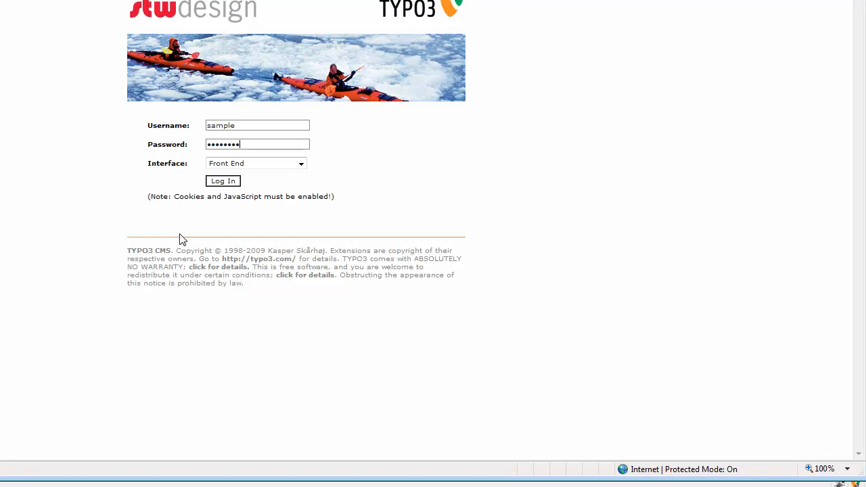
{"action": "left_click", "coordinate": [256, 163]}
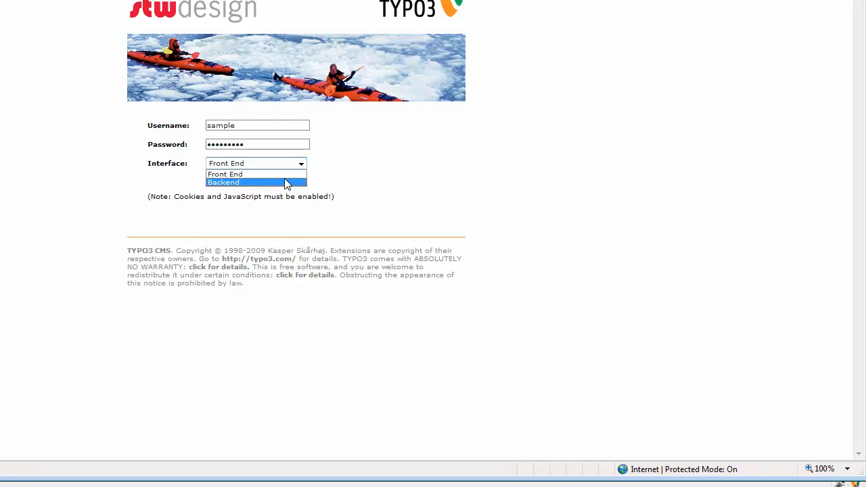
{"action": "left_click", "coordinate": [223, 182]}
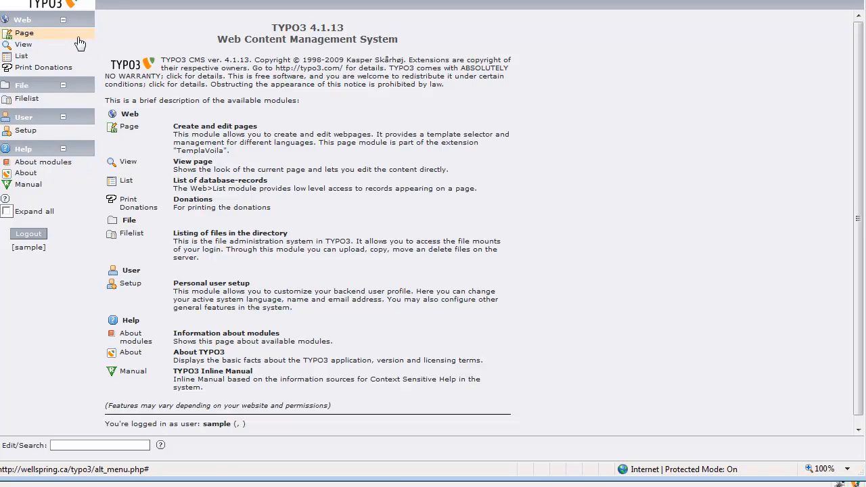
{"action": "mouse_move", "coordinate": [24, 33]}
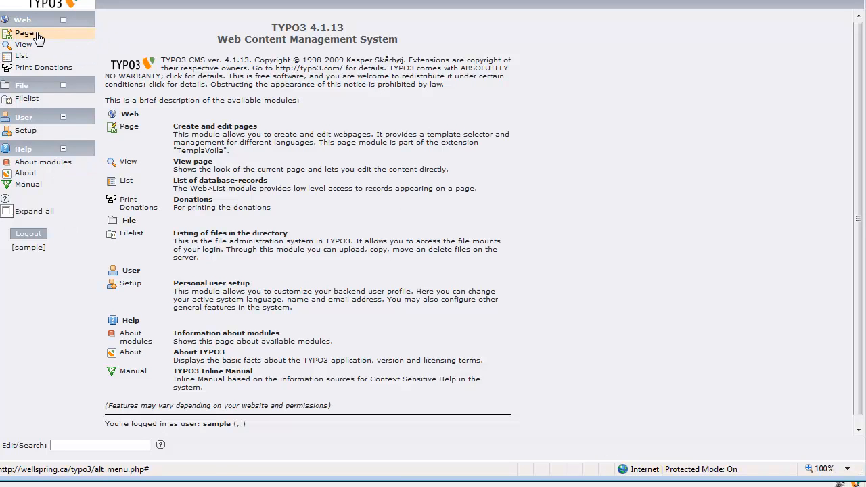
Display the restricted page tree holding only Stratford Program and London and Region
{"action": "left_click", "coordinate": [24, 32]}
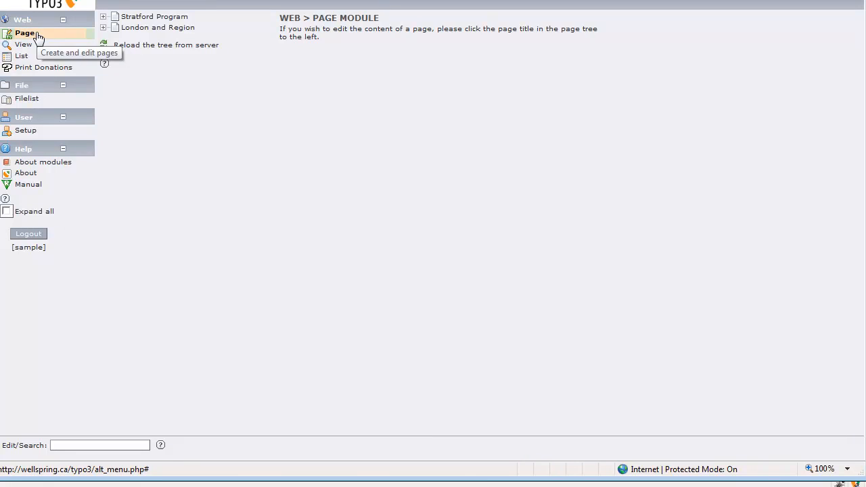
{"action": "left_click", "coordinate": [25, 32]}
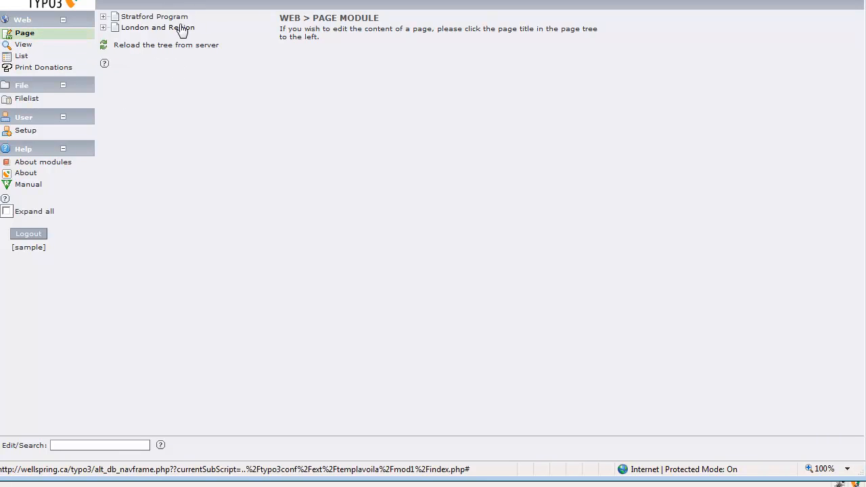
{"action": "mouse_move", "coordinate": [137, 30]}
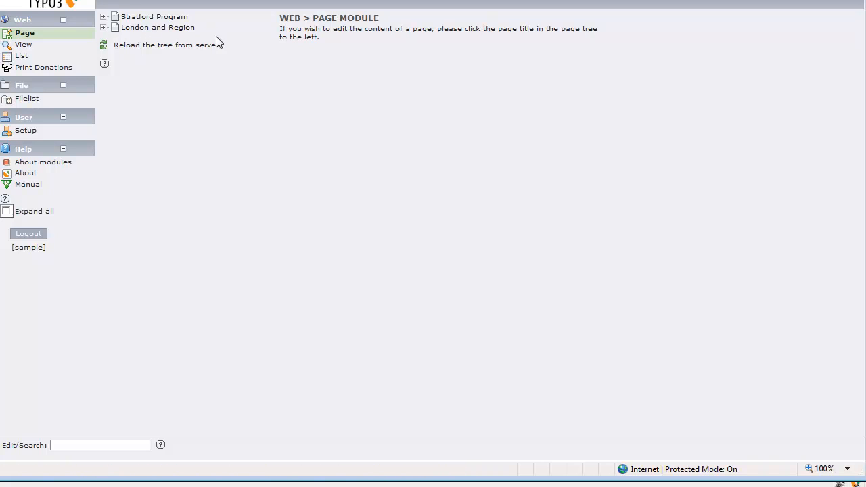
{"action": "left_click", "coordinate": [103, 27]}
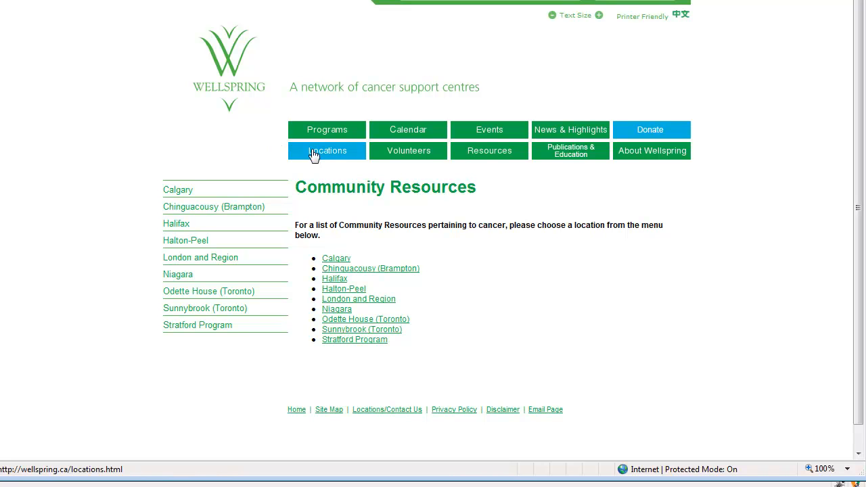
Navigate via Locations to the Wellspring London and Region page showing edit pencils
{"action": "left_click", "coordinate": [327, 150]}
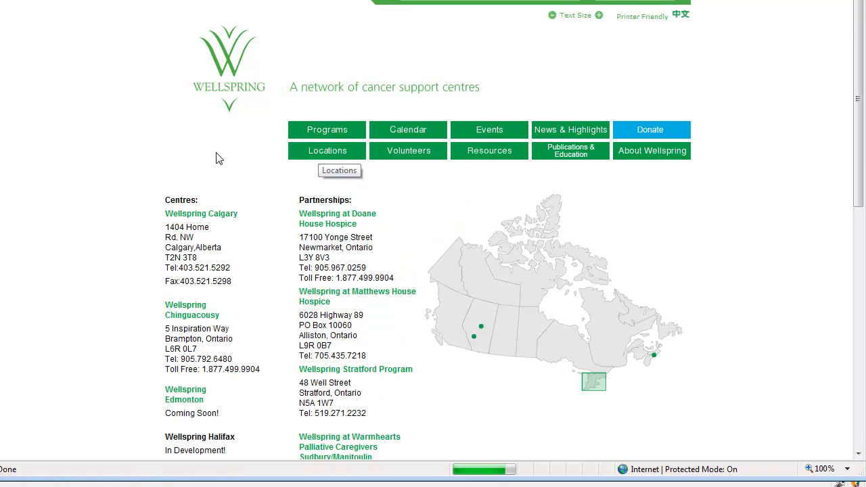
{"action": "scroll", "scroll_direction": "down", "scroll_amount": 3}
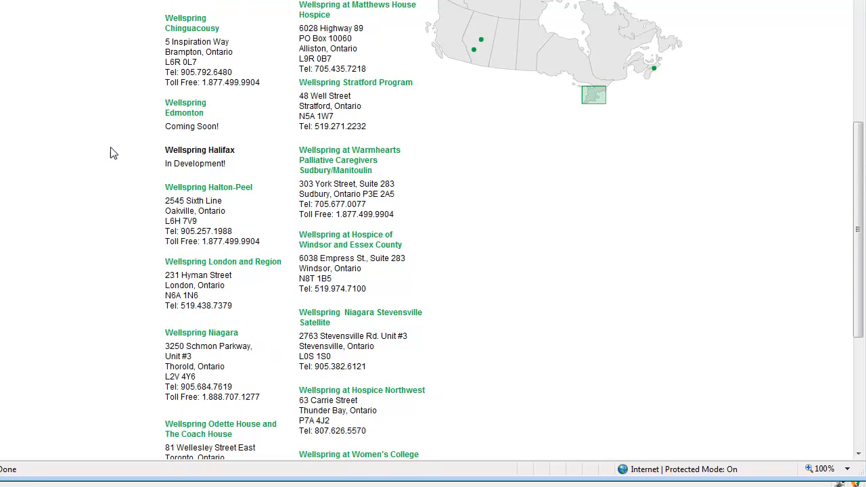
{"action": "mouse_move", "coordinate": [224, 262]}
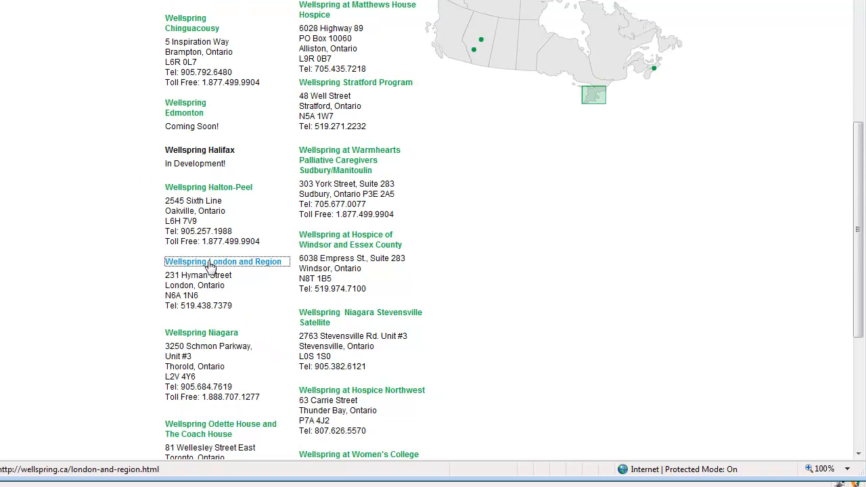
{"action": "left_click", "coordinate": [224, 261]}
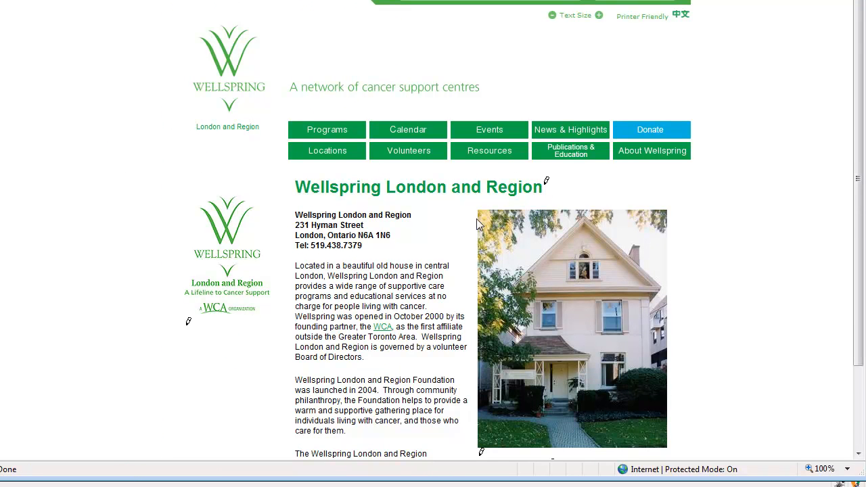
{"action": "scroll", "scroll_direction": "down", "scroll_amount": 3}
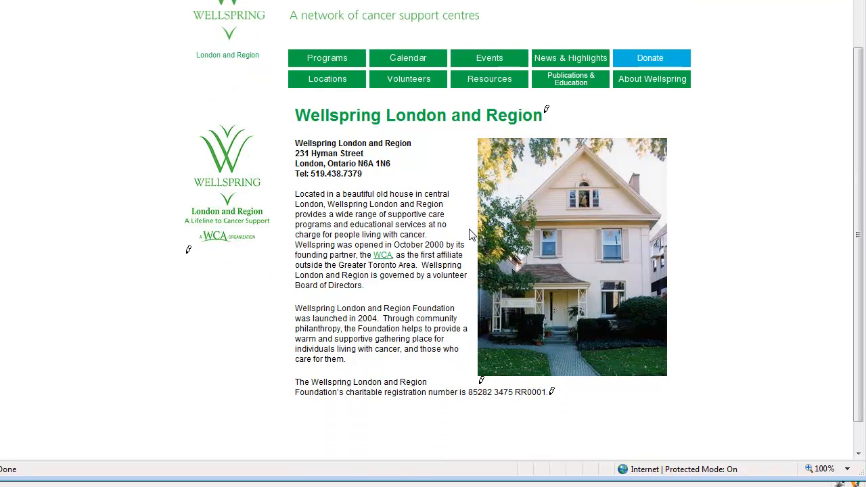